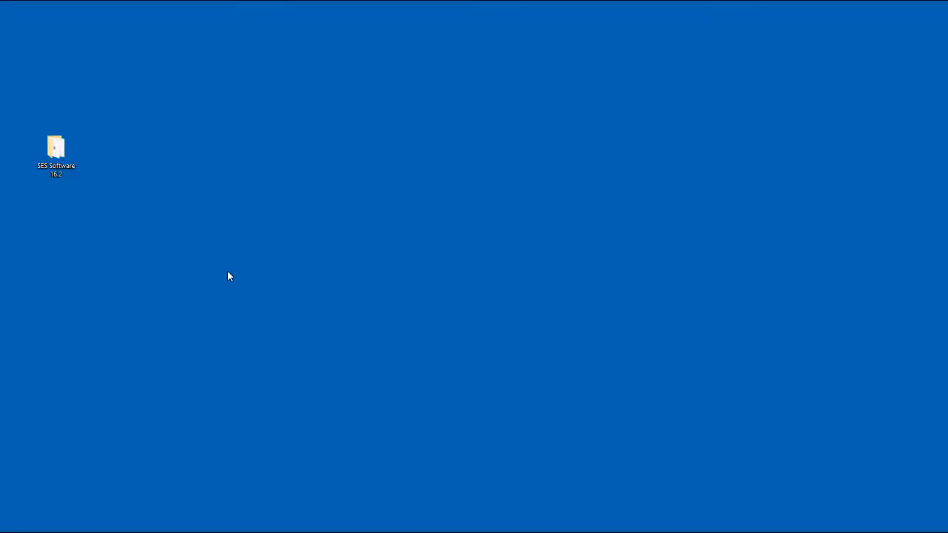
# Open the SES Software 16.2 folder from the desktop and select the CDEGS shortcut
pyautogui.click(56, 148)
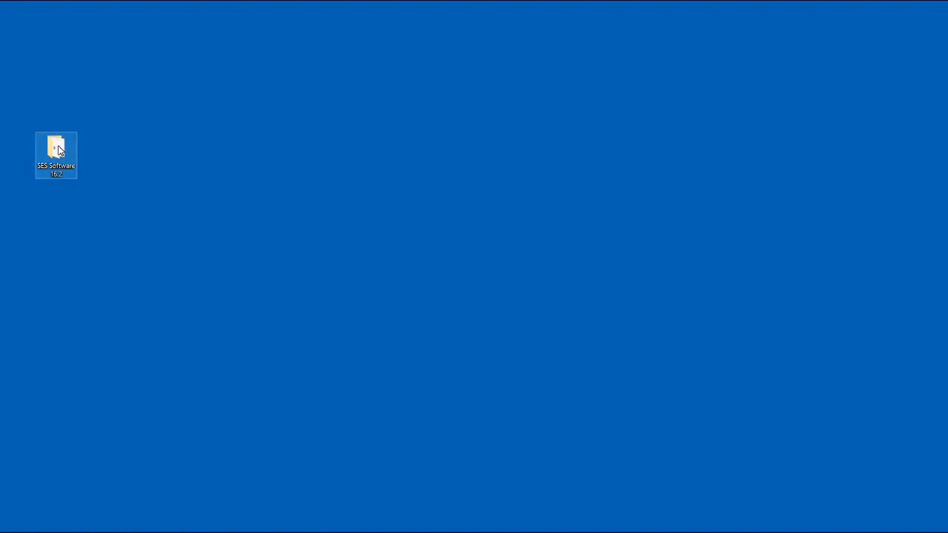
pyautogui.doubleClick(56, 148)
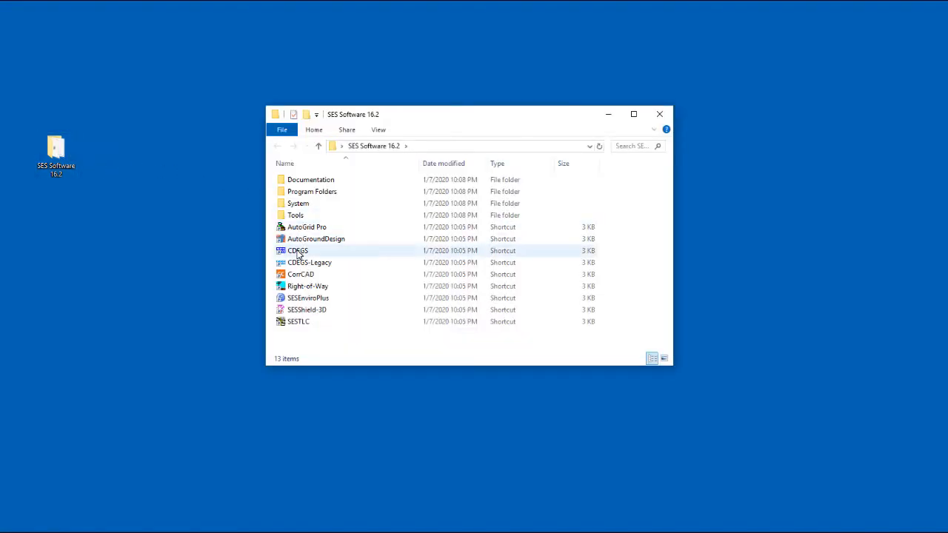
pyautogui.click(297, 250)
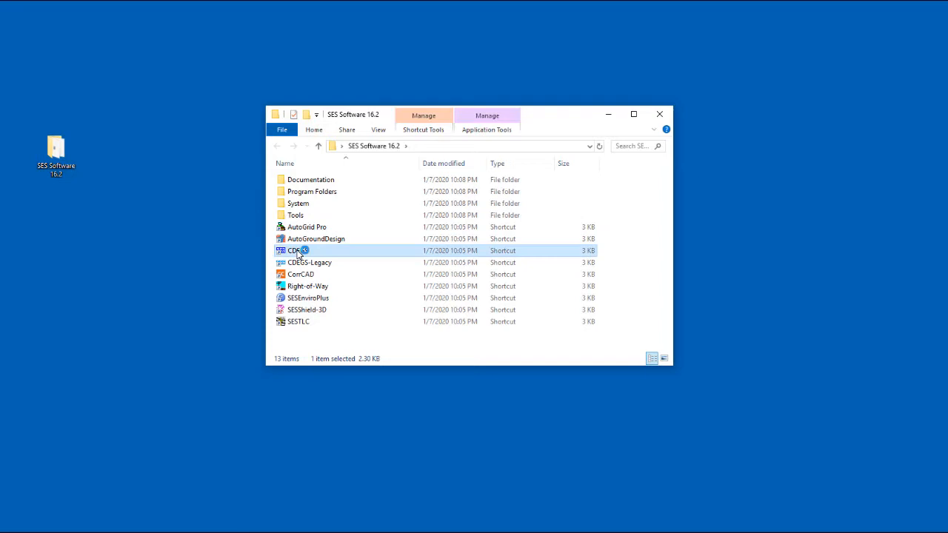
# Launch CDEGS with working directory D:\Tutorial File, job Tutorial, and start FCDIST Specify
pyautogui.doubleClick(293, 250)
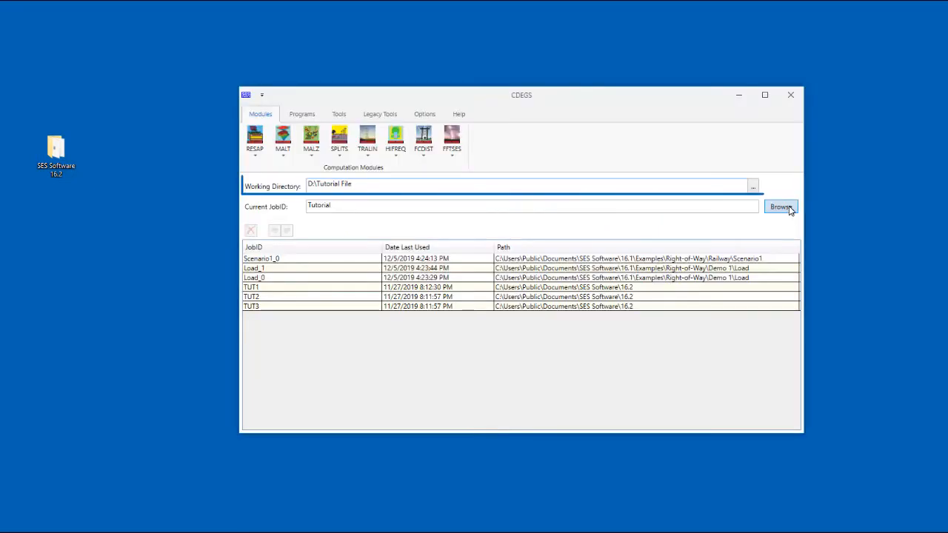
pyautogui.click(781, 207)
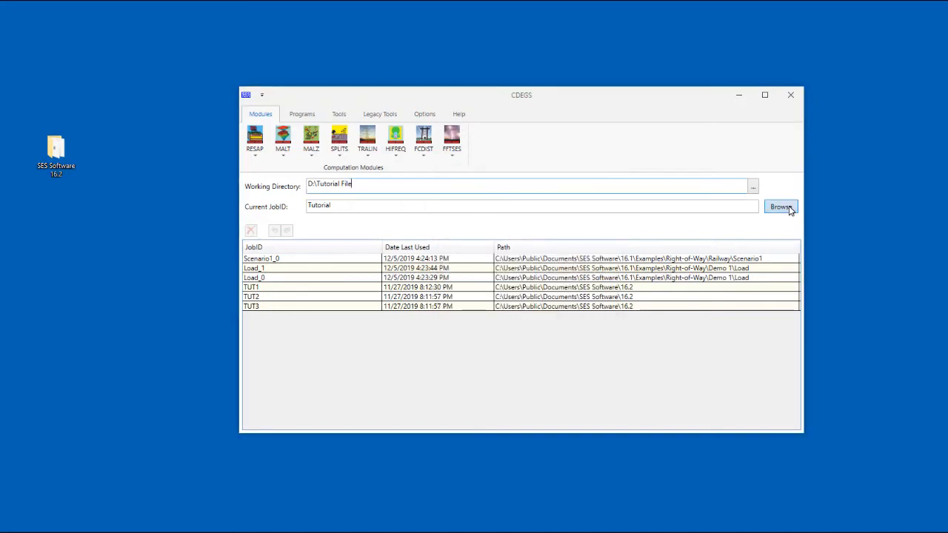
pyautogui.click(533, 206)
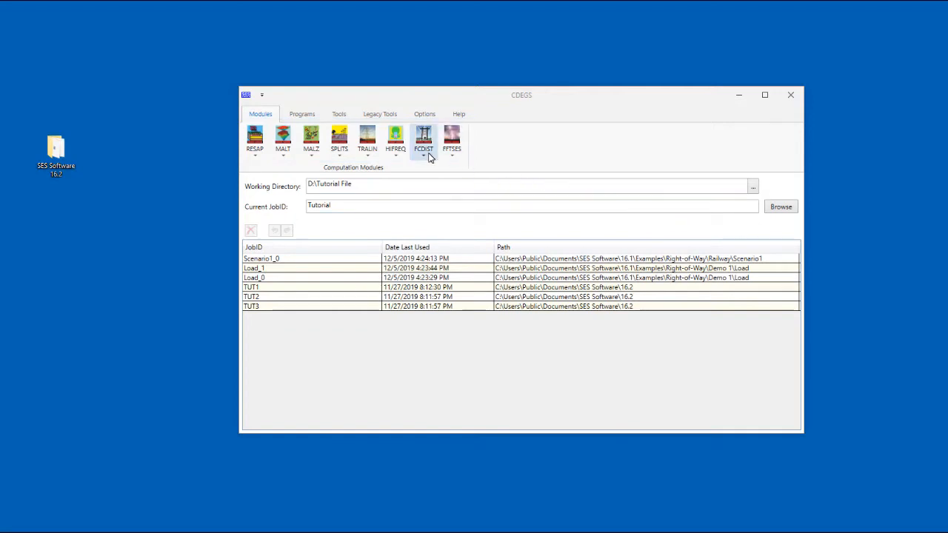
pyautogui.click(424, 141)
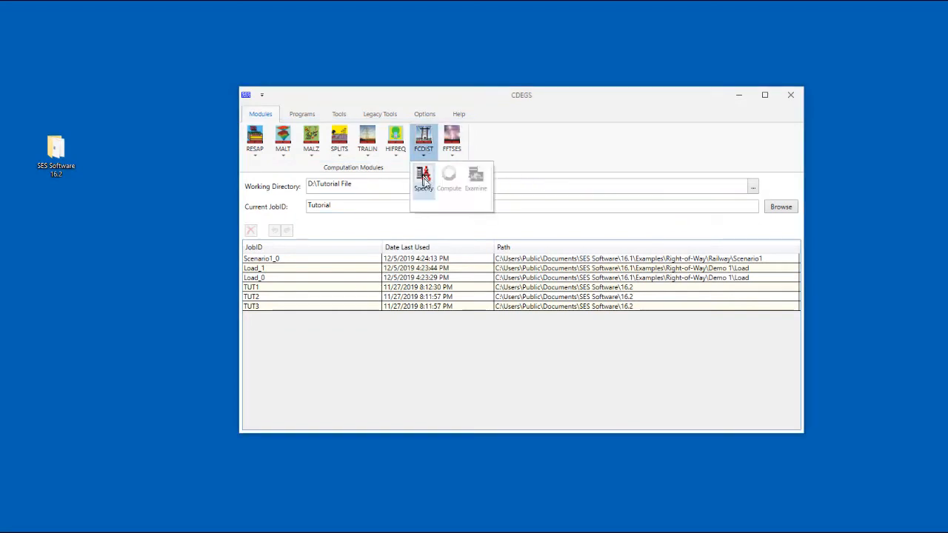
pyautogui.click(423, 178)
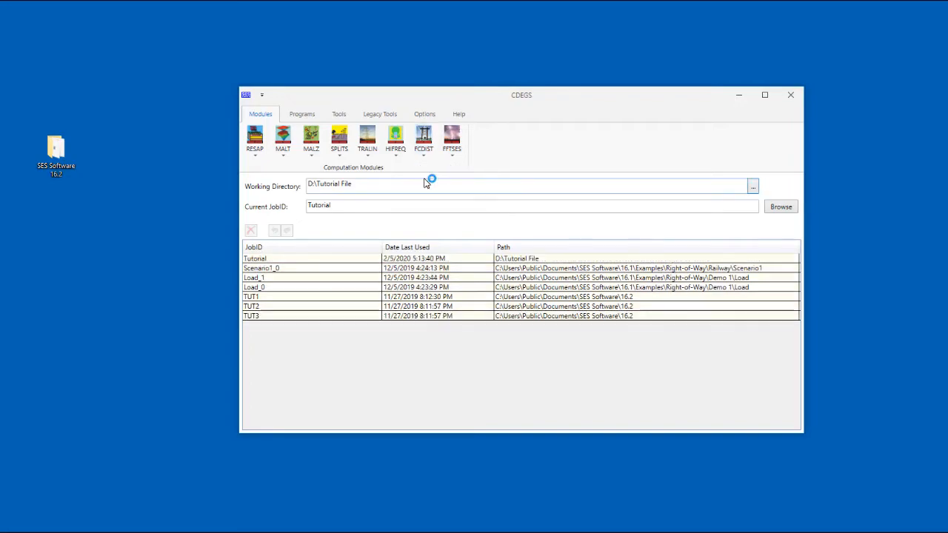
# Add the job comment 'Fault Current Study' through Edit Comments and save it
pyautogui.click(424, 136)
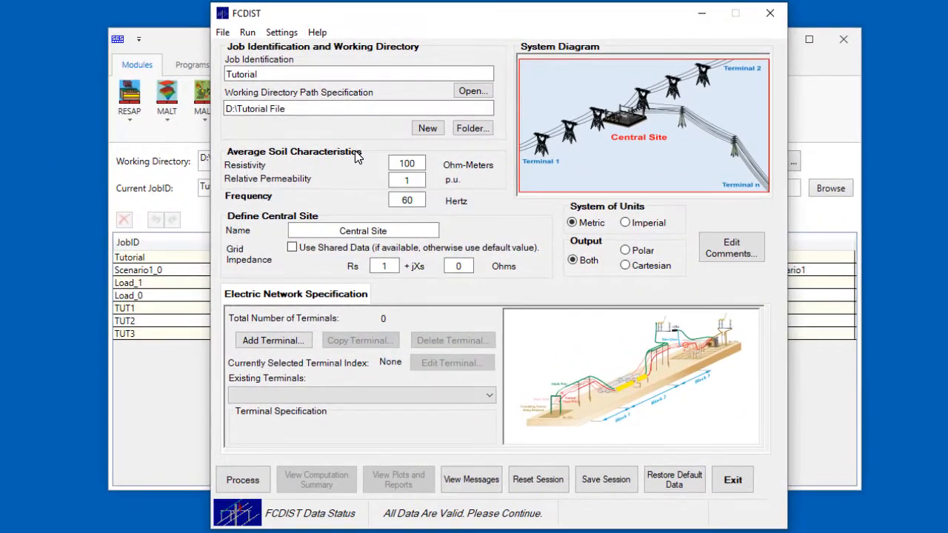
pyautogui.moveTo(625, 222)
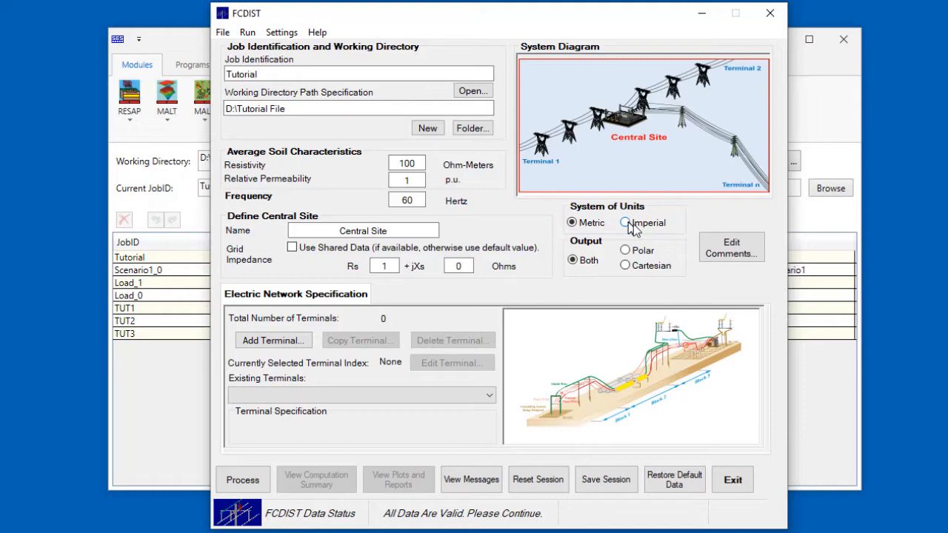
pyautogui.click(732, 247)
pyautogui.write('Fau')
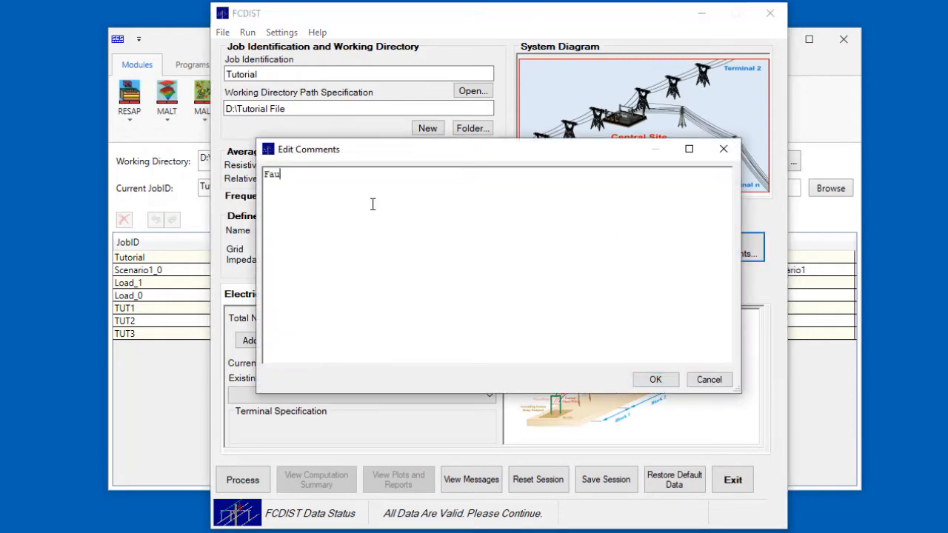
pyautogui.write('lt Current Study')
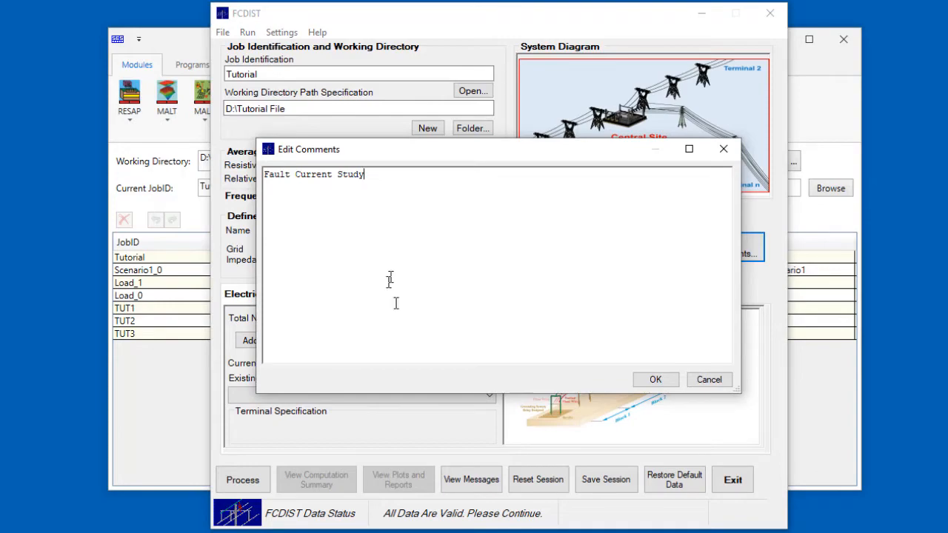
pyautogui.click(654, 379)
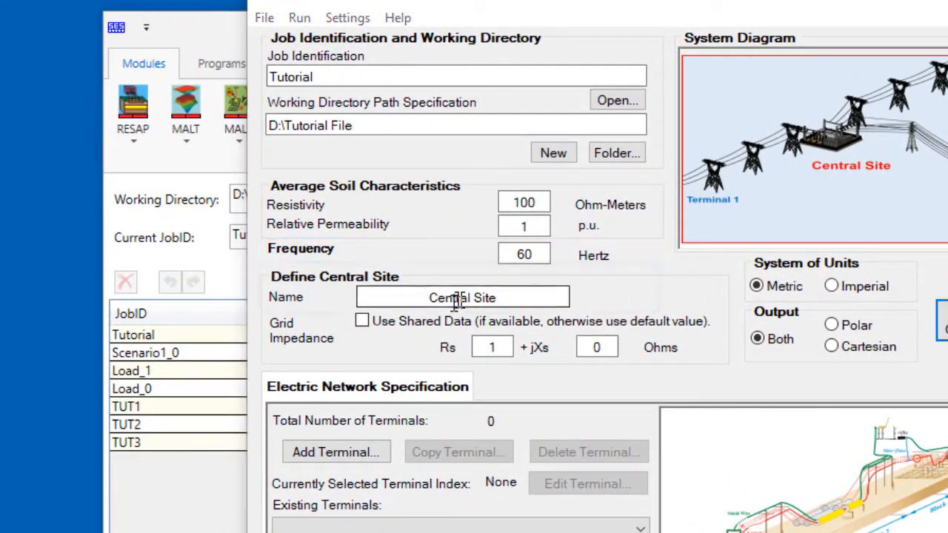
# Prefix the central site name with SES and view the job's working directory folder
pyautogui.write('SES')
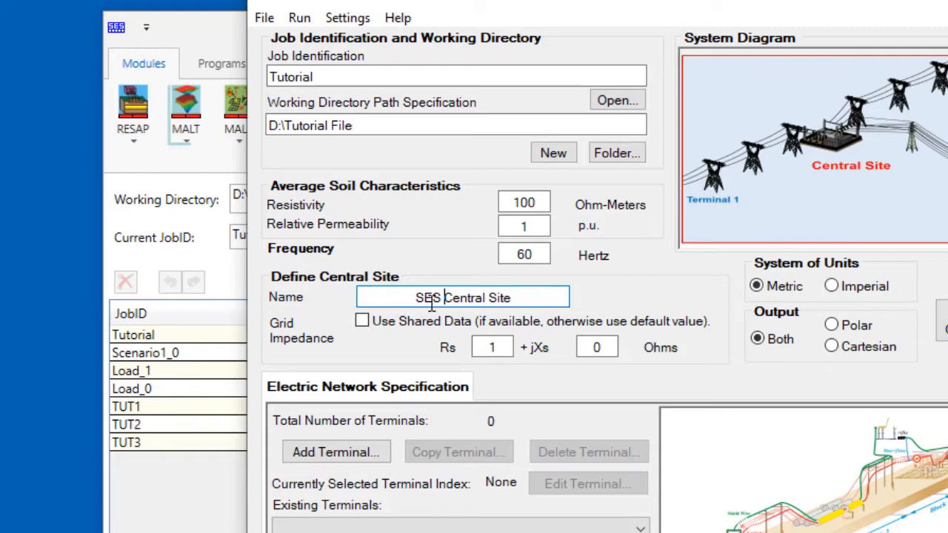
pyautogui.click(616, 99)
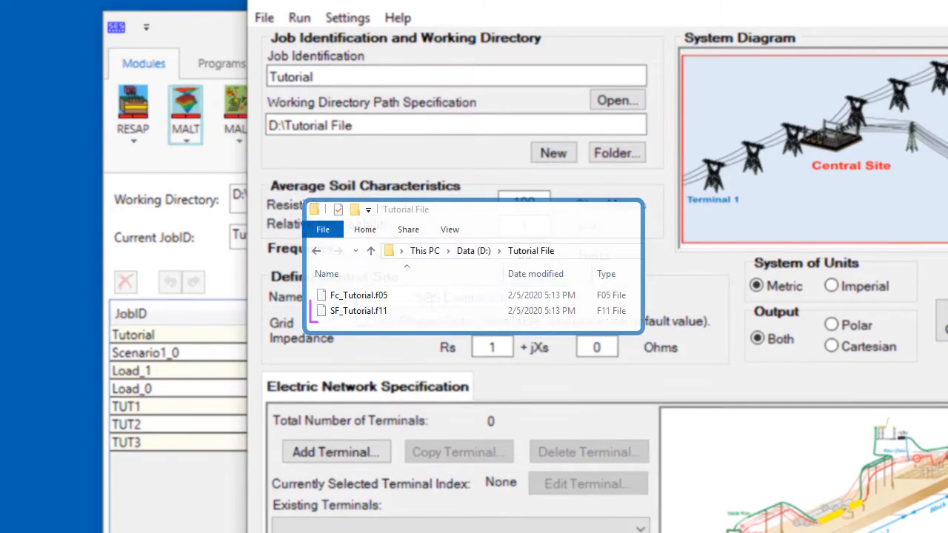
pyautogui.click(359, 312)
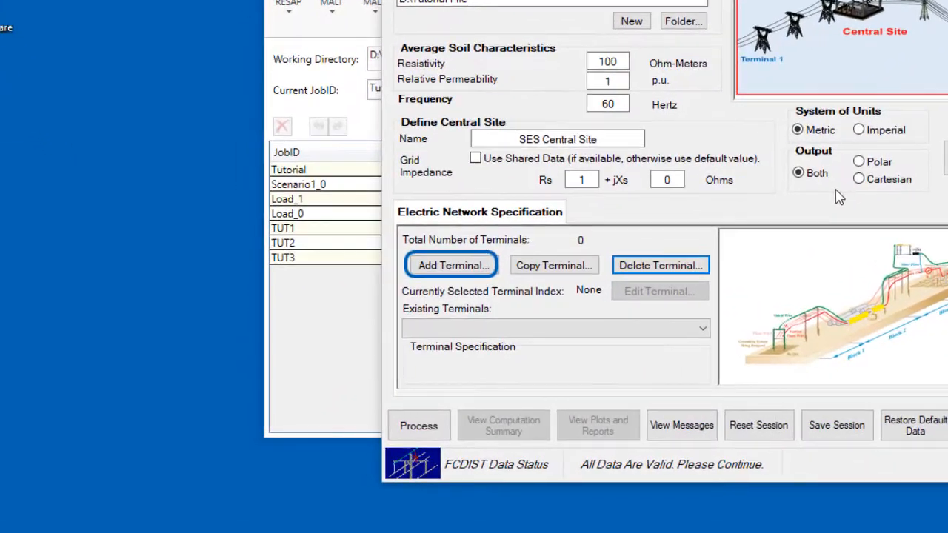
# Add Terminal 1 and name its first block Block 1
pyautogui.click(452, 265)
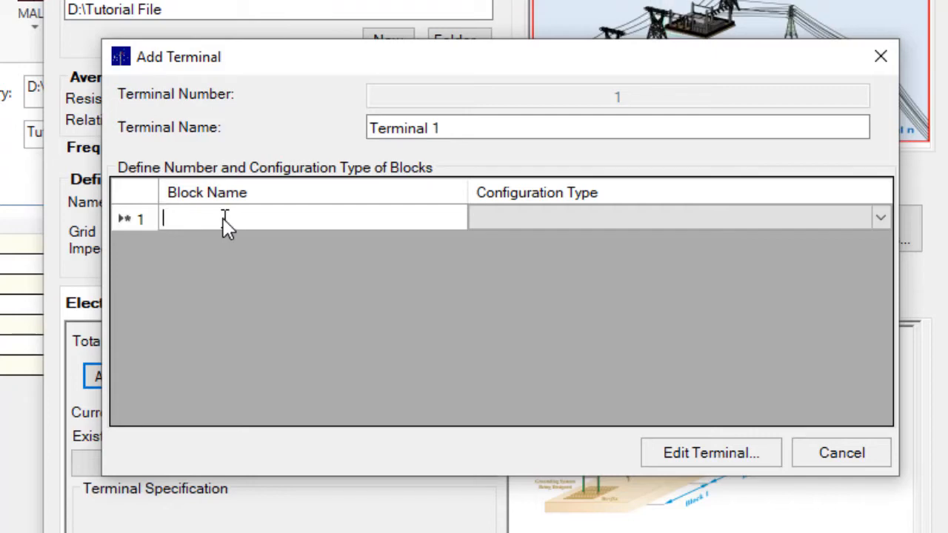
pyautogui.write('Block 1')
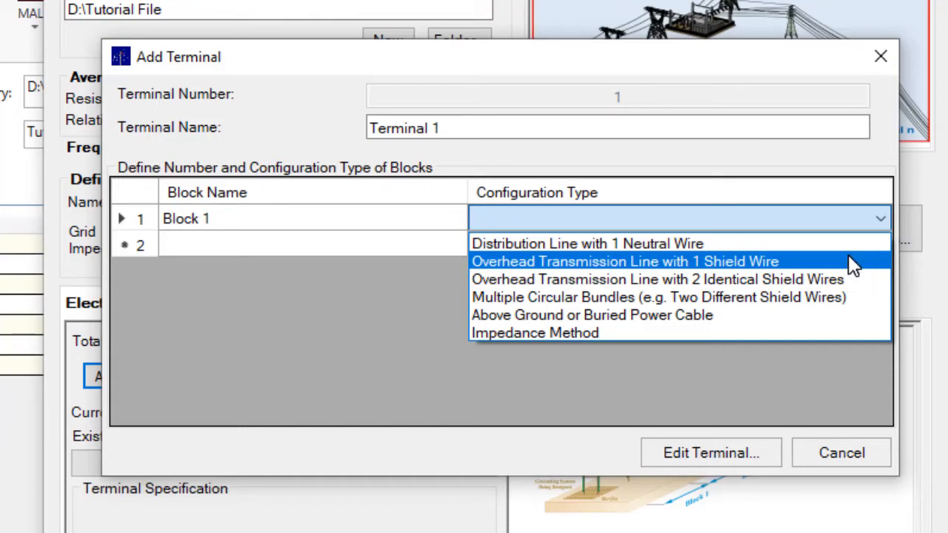
# Set Block 1's configuration to Overhead Transmission Line with 1 Shield Wire
pyautogui.click(625, 261)
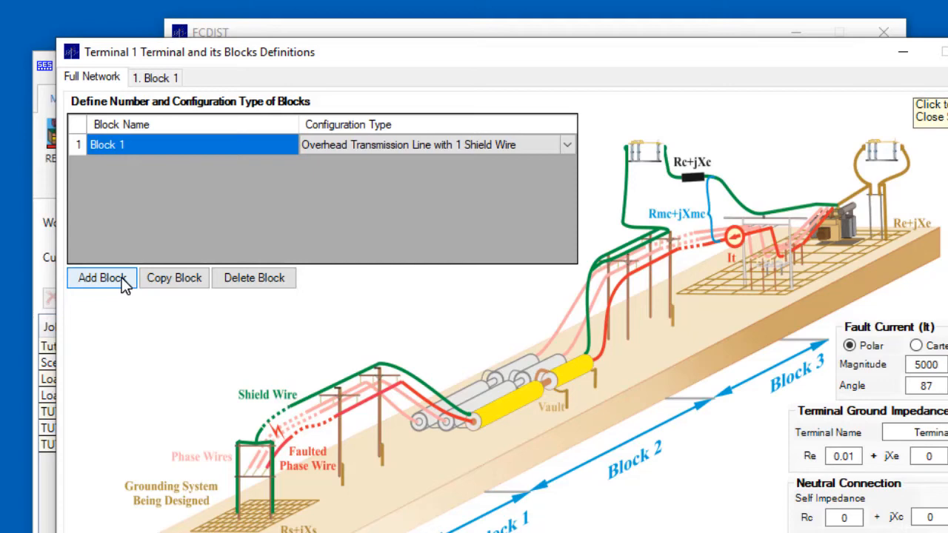
# Add a second block, Block 2, to Terminal 1 and show its parameters
pyautogui.click(100, 278)
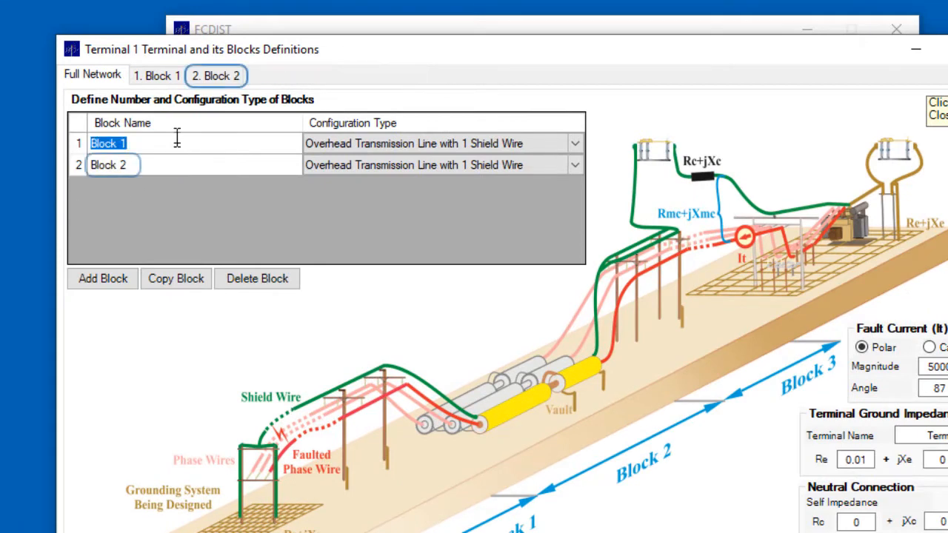
pyautogui.click(217, 74)
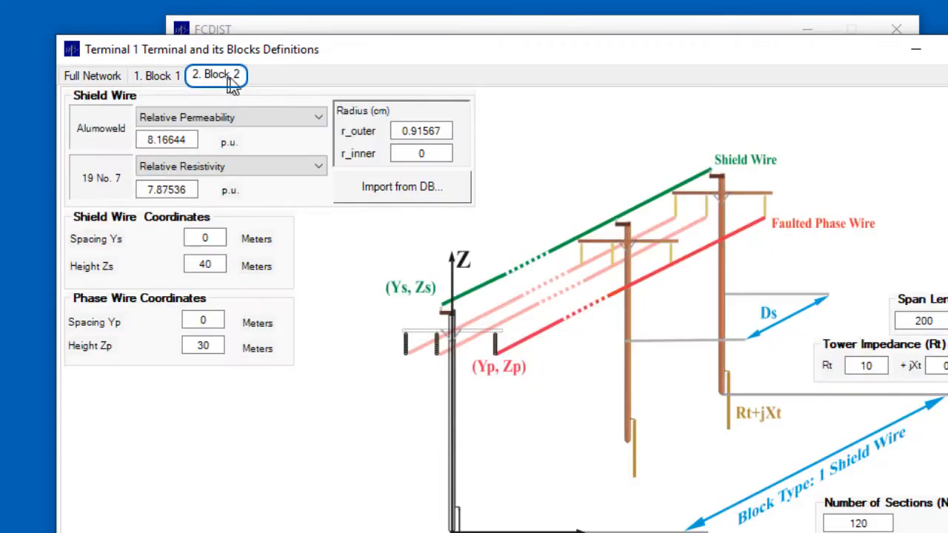
pyautogui.moveTo(267, 83)
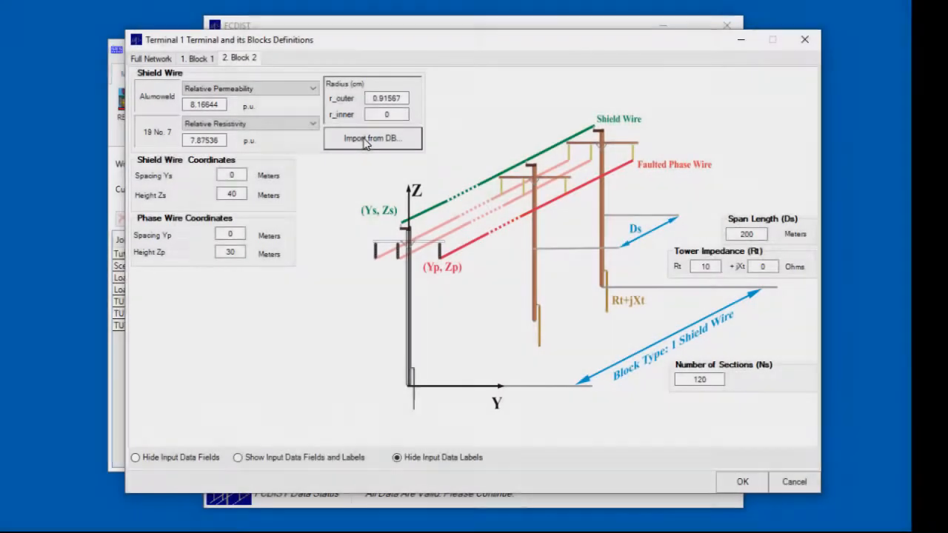
pyautogui.click(372, 139)
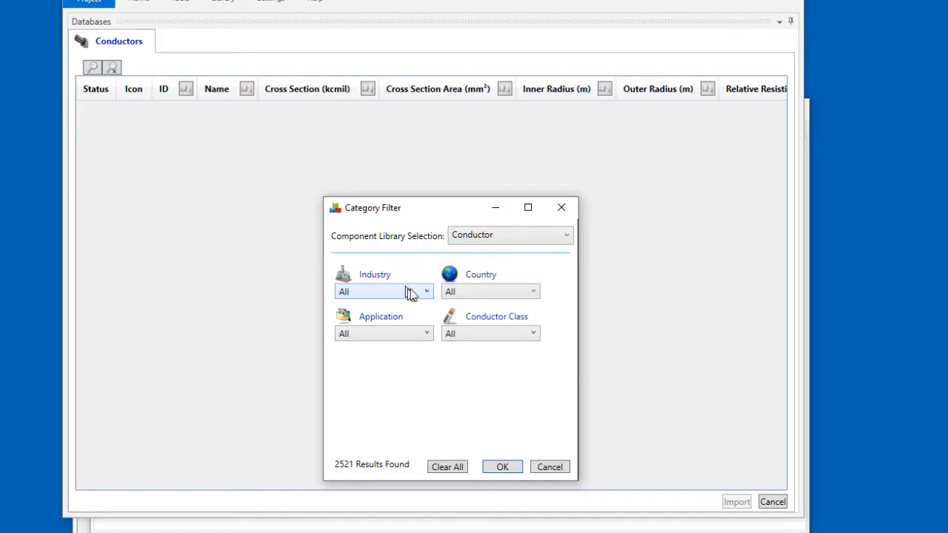
pyautogui.click(384, 291)
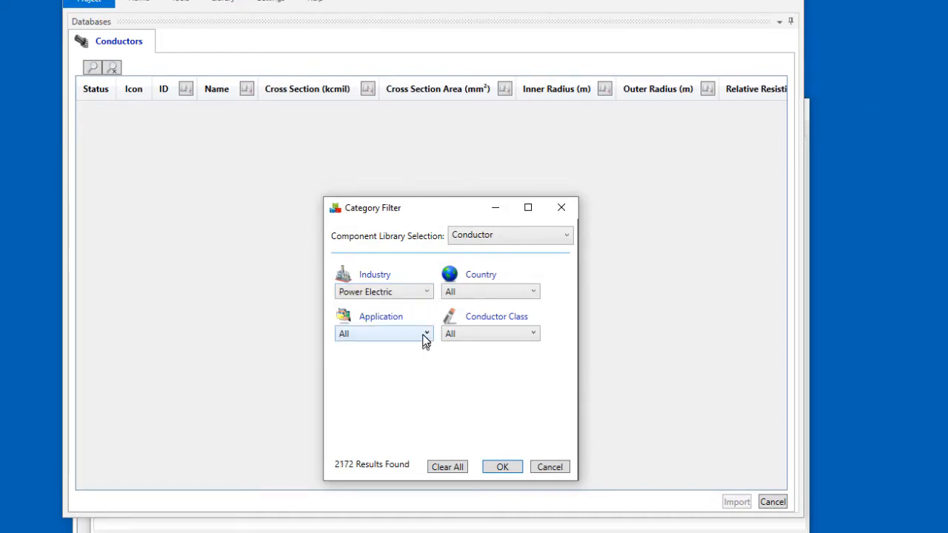
pyautogui.click(383, 334)
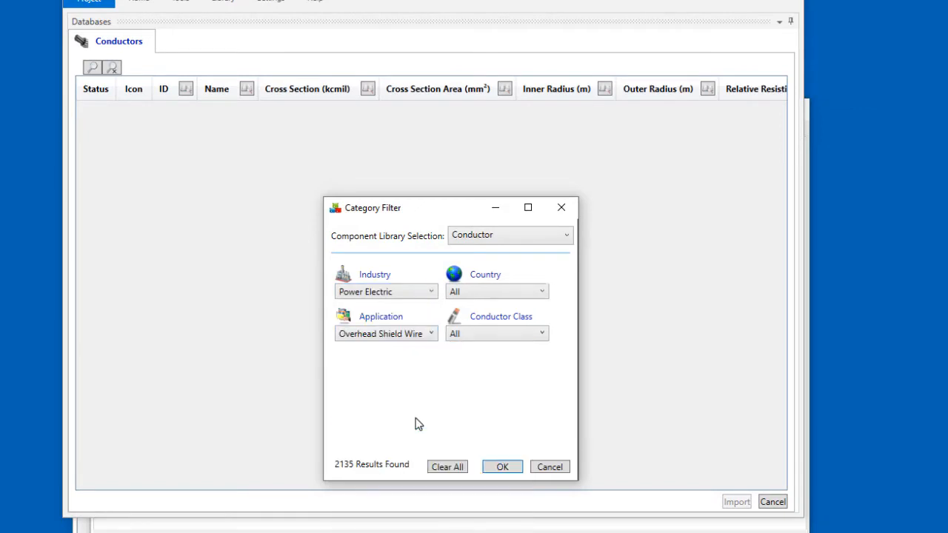
pyautogui.click(542, 333)
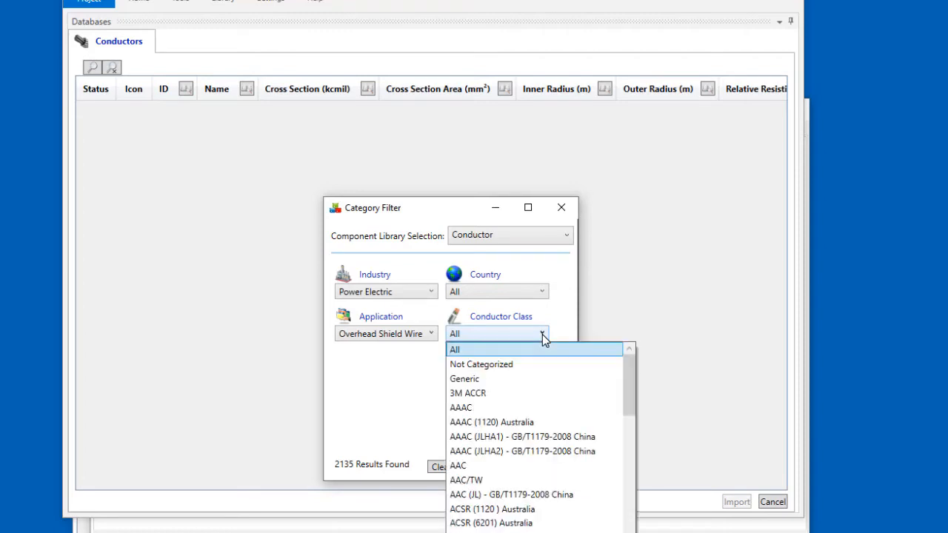
pyautogui.click(468, 394)
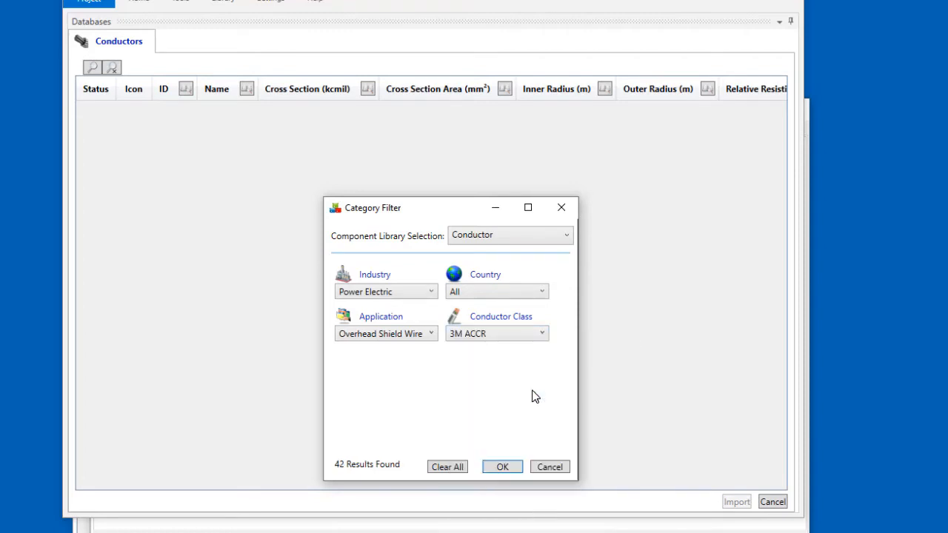
pyautogui.click(502, 466)
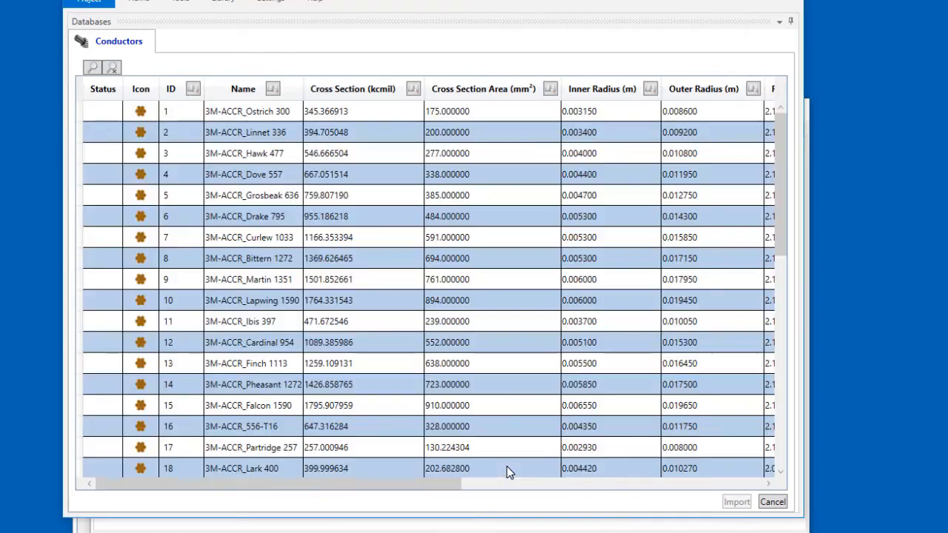
pyautogui.click(244, 175)
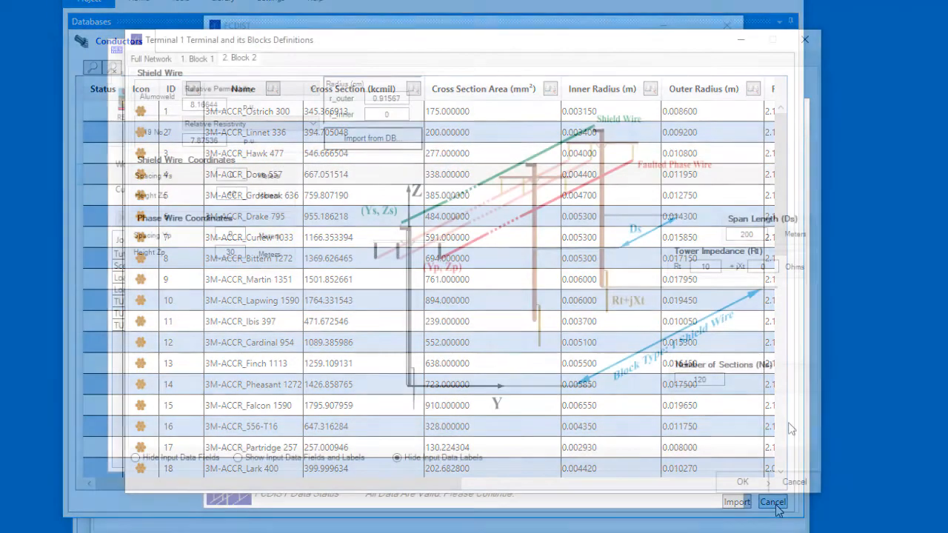
# Accept Terminal 1's block definitions and copy it into a new Terminal 2
pyautogui.click(773, 503)
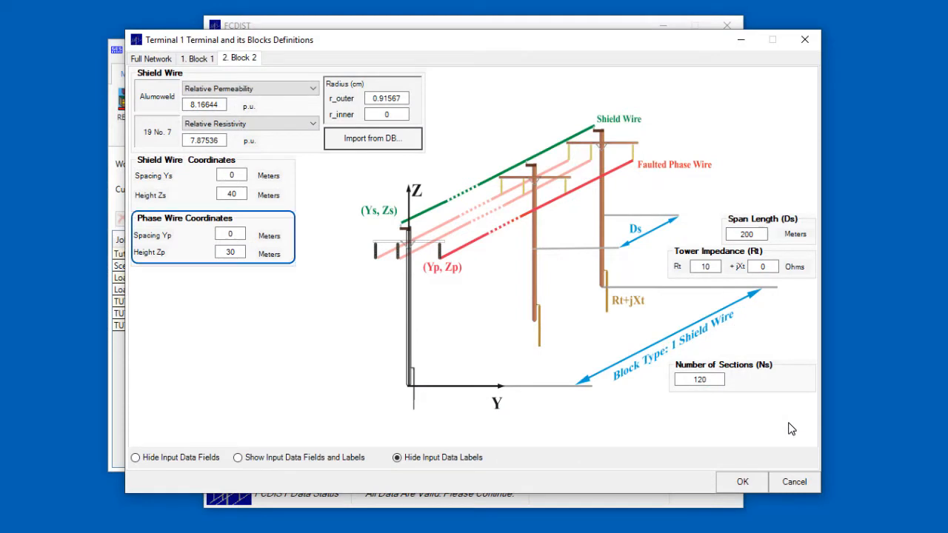
pyautogui.click(747, 234)
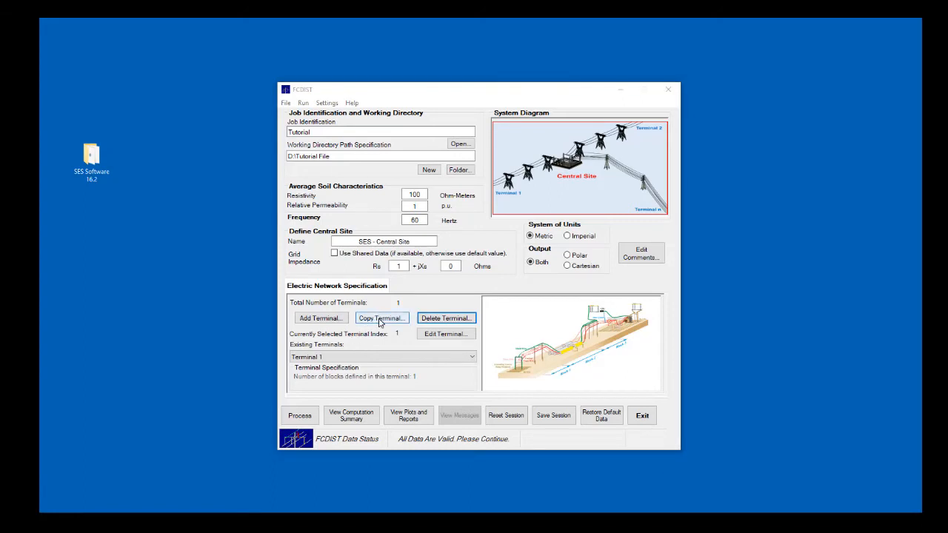
pyautogui.click(381, 317)
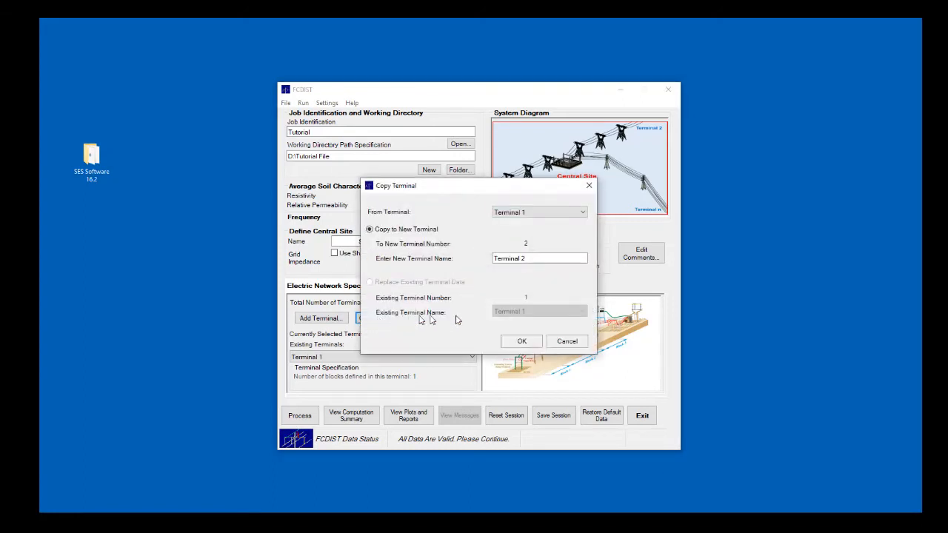
pyautogui.click(521, 340)
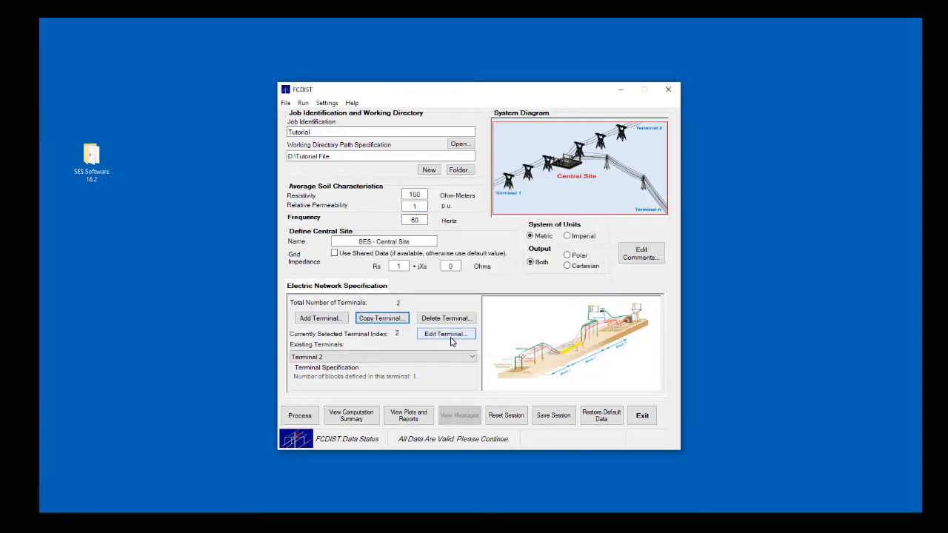
# Review Terminal 2's definitions (7000 A fault current at 87 degrees) and accept them
pyautogui.click(445, 334)
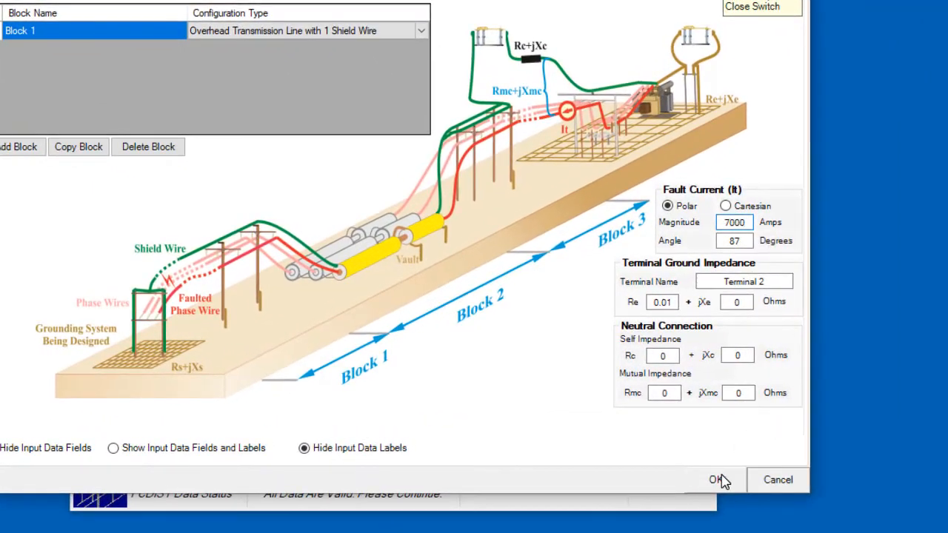
pyautogui.click(717, 479)
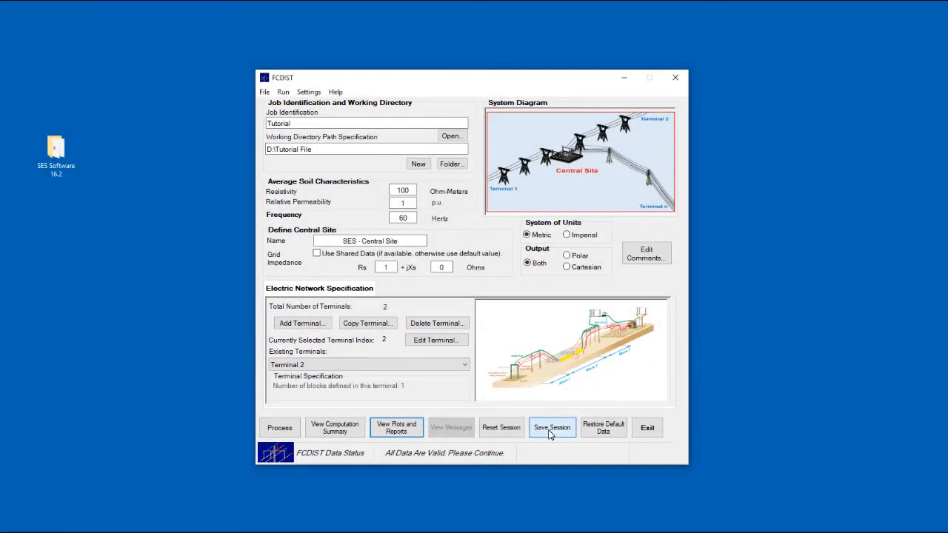
# Save the session to FC_Tutorial.f05 and run the FCDIST computation to completion
pyautogui.click(551, 427)
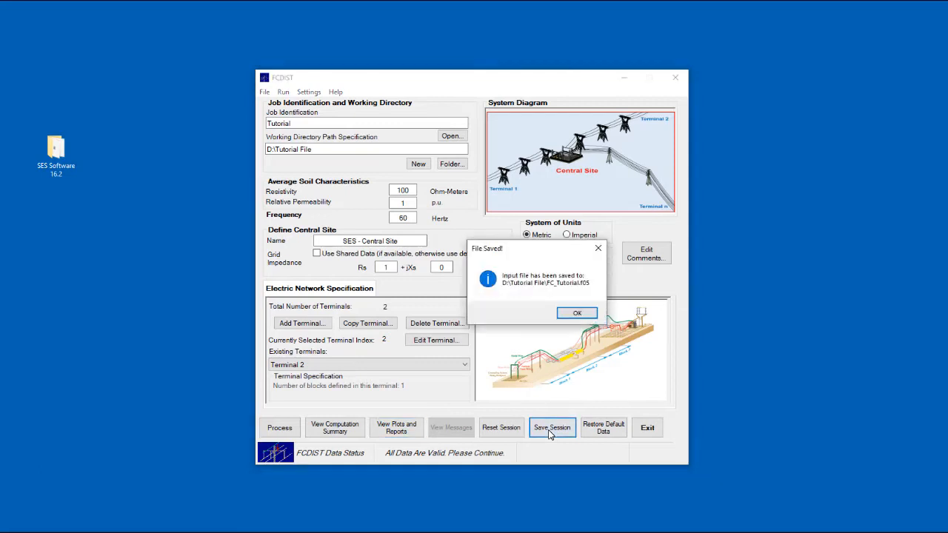
pyautogui.click(578, 313)
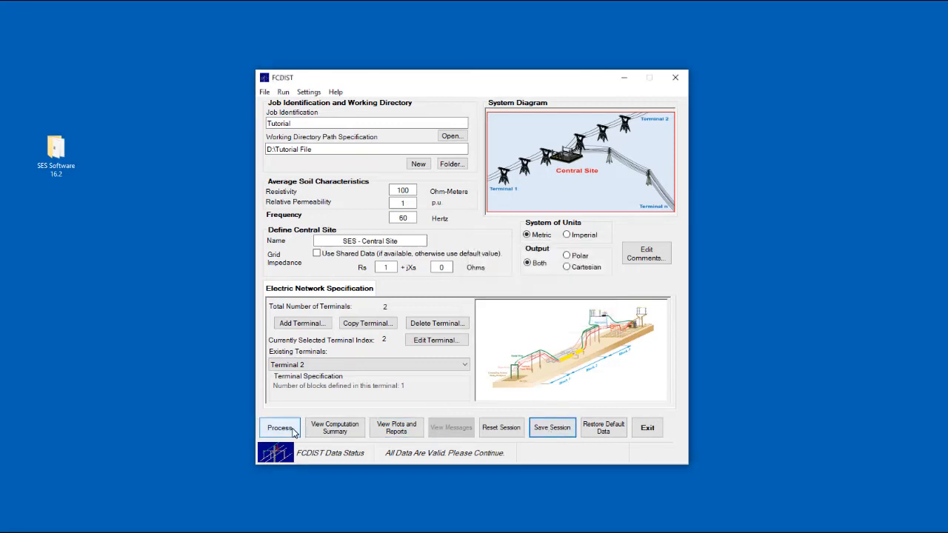
pyautogui.click(279, 426)
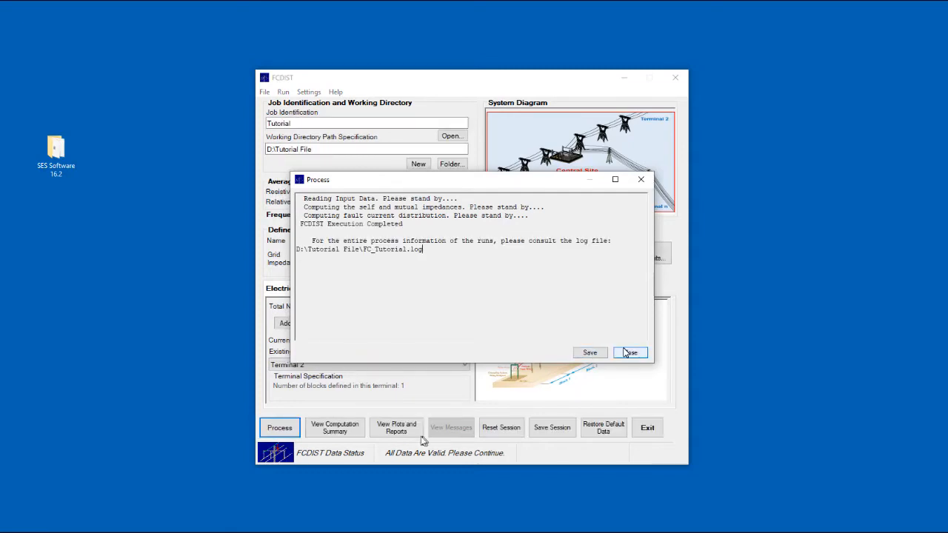
pyautogui.click(631, 352)
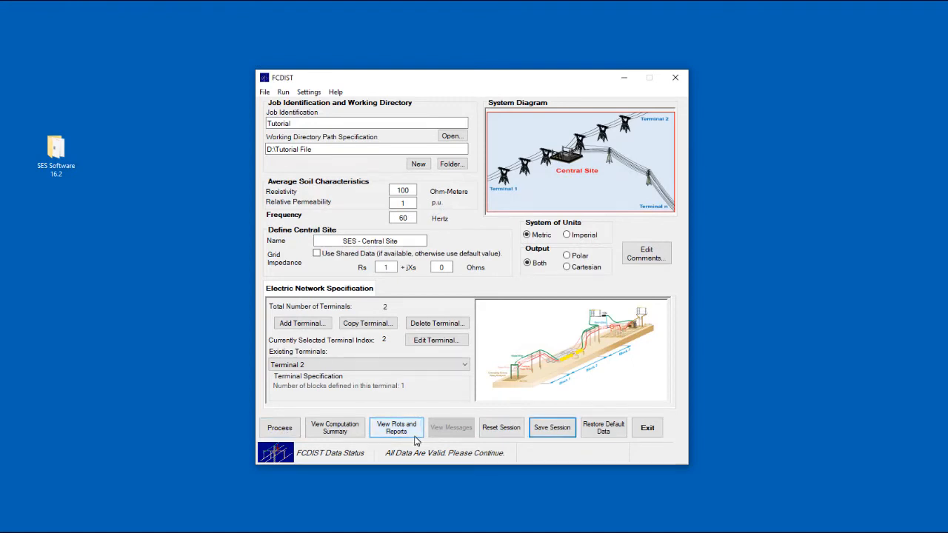
# View the FC_Tutorial.f21 results in SESResultsViewer and display the text report
pyautogui.click(397, 426)
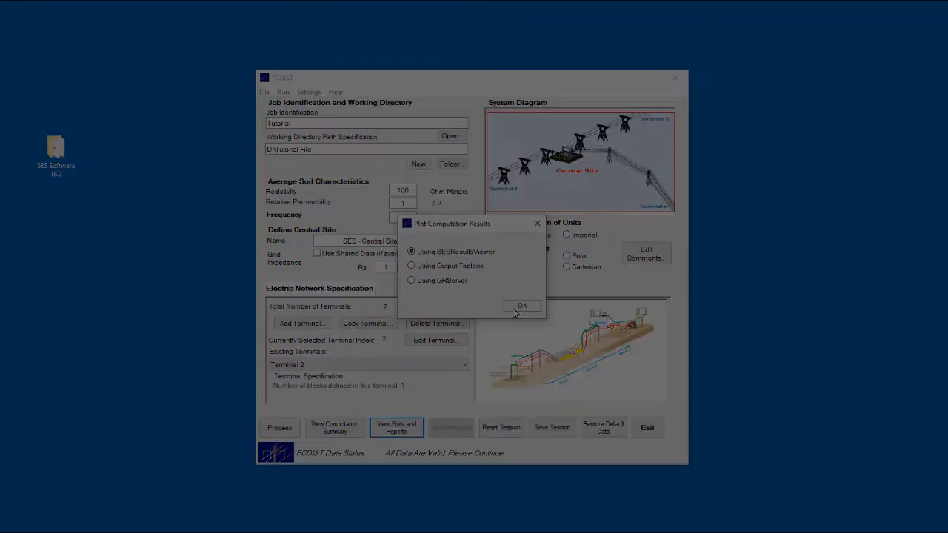
pyautogui.click(522, 305)
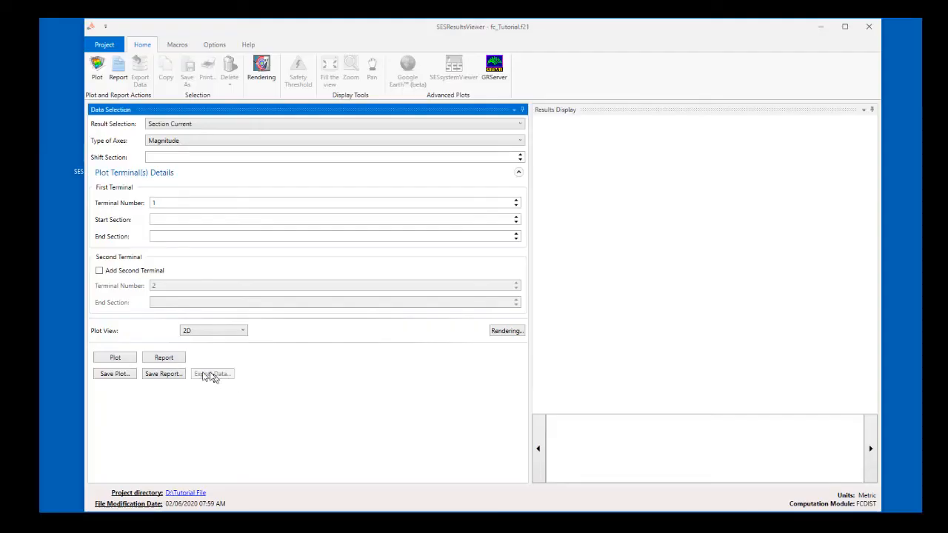
pyautogui.click(163, 357)
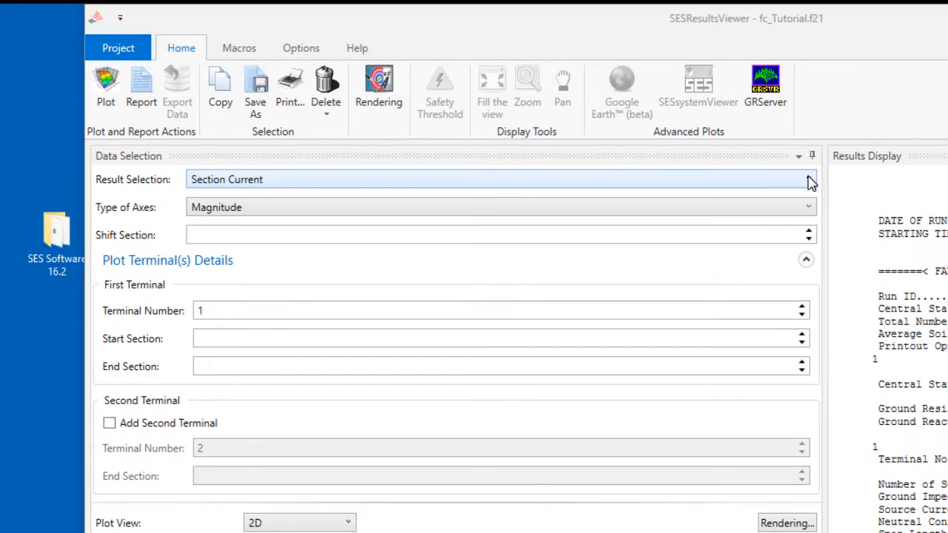
# Plot Shunt Potential magnitude versus section number for terminal 1, then for terminal 2
pyautogui.click(808, 179)
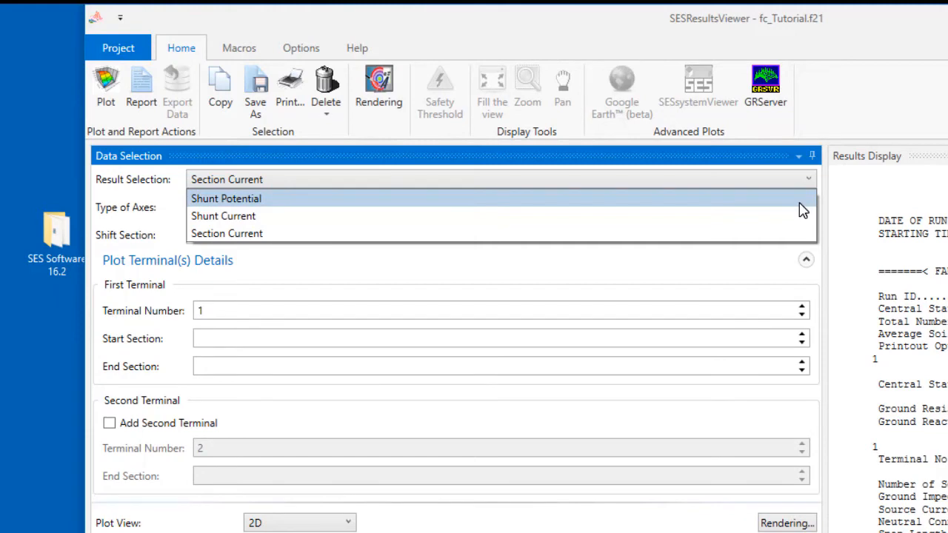
pyautogui.moveTo(803, 193)
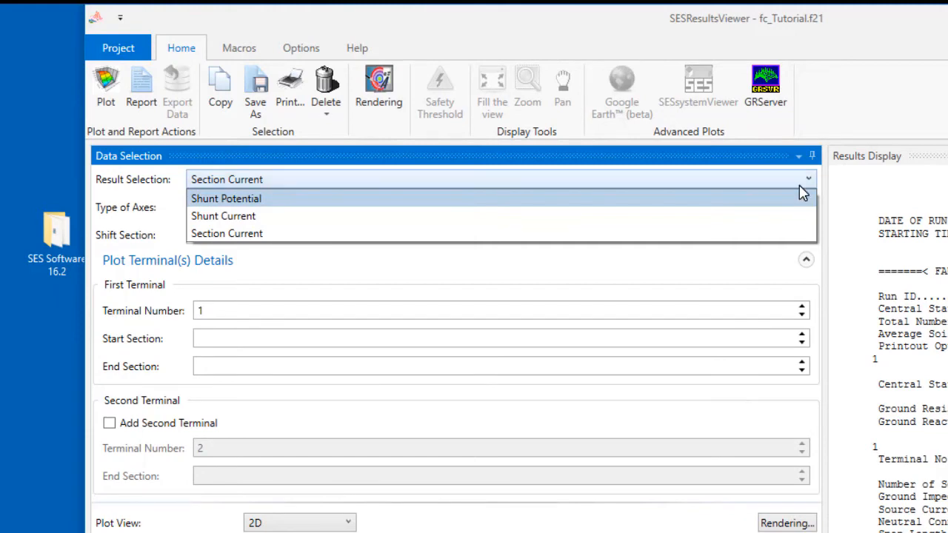
pyautogui.moveTo(803, 202)
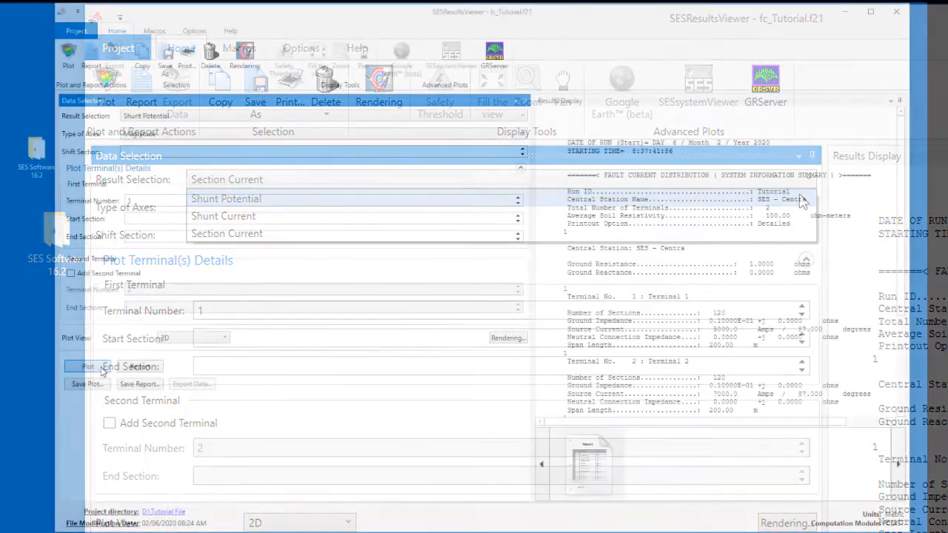
pyautogui.click(87, 367)
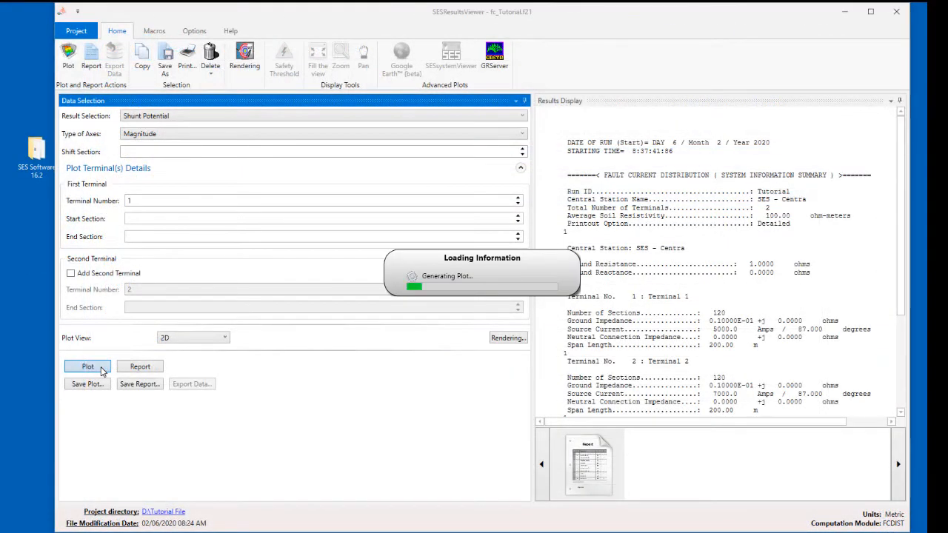
pyautogui.click(87, 368)
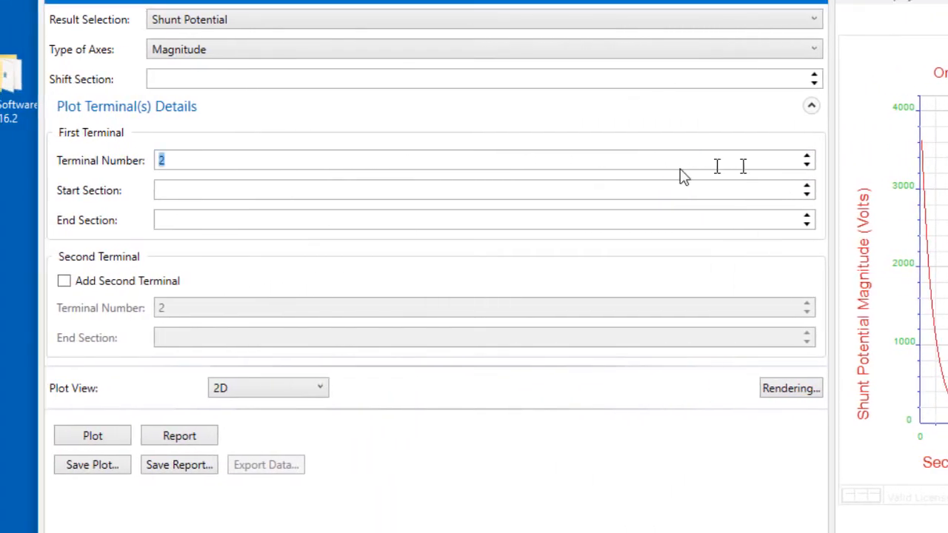
pyautogui.click(92, 435)
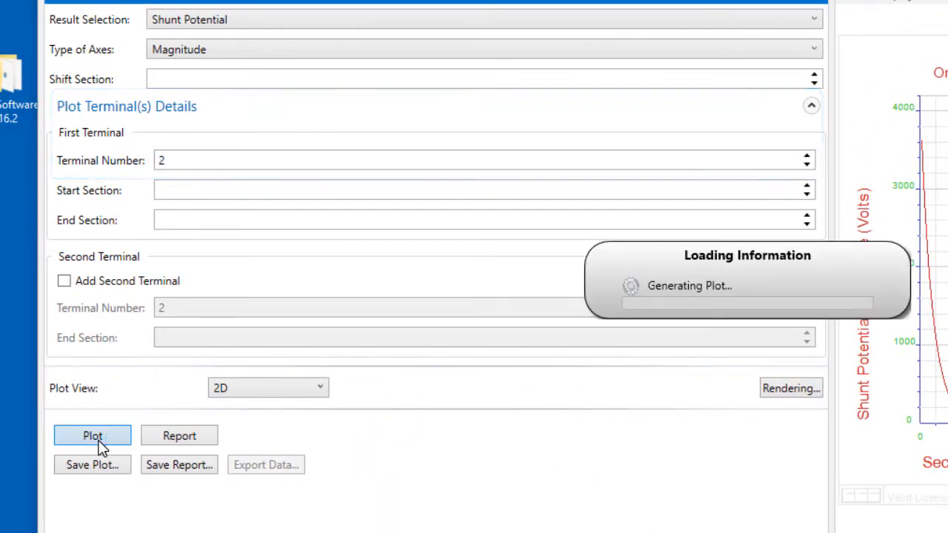
pyautogui.click(92, 435)
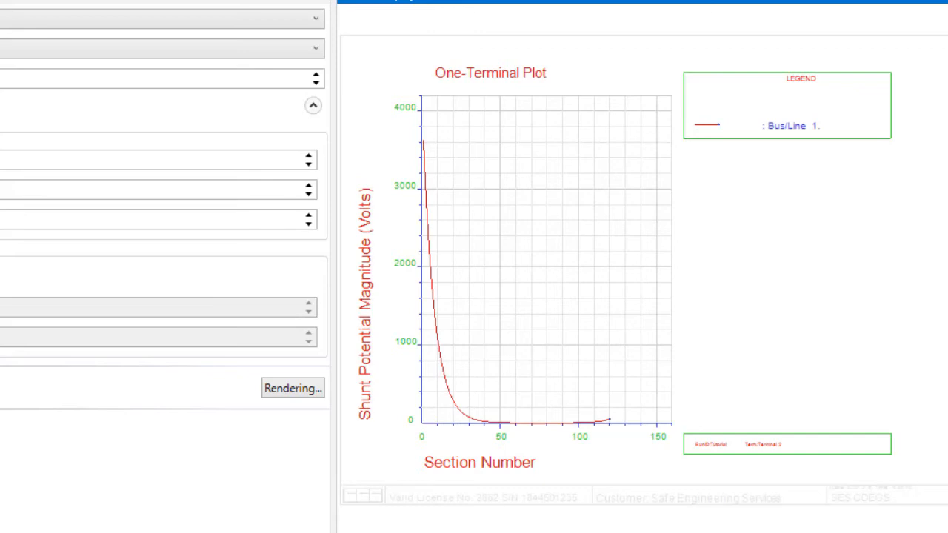
pyautogui.moveTo(317, 149)
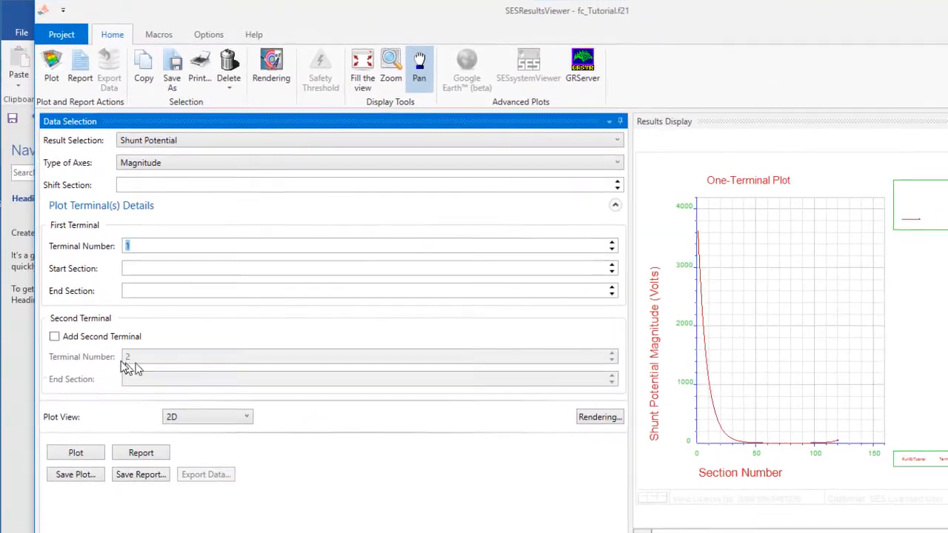
# Add a second terminal and plot shunt potential for terminals 1 and 2 together
pyautogui.click(53, 337)
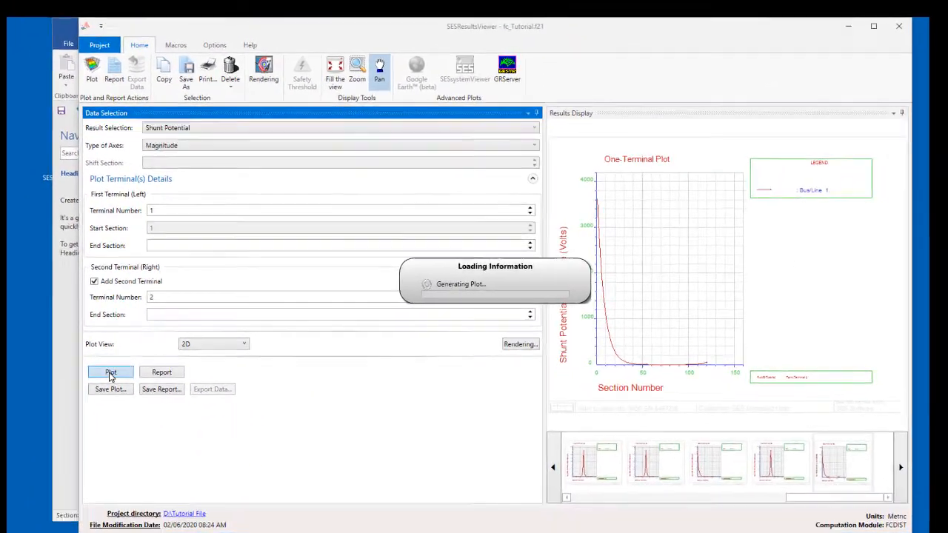
pyautogui.click(110, 372)
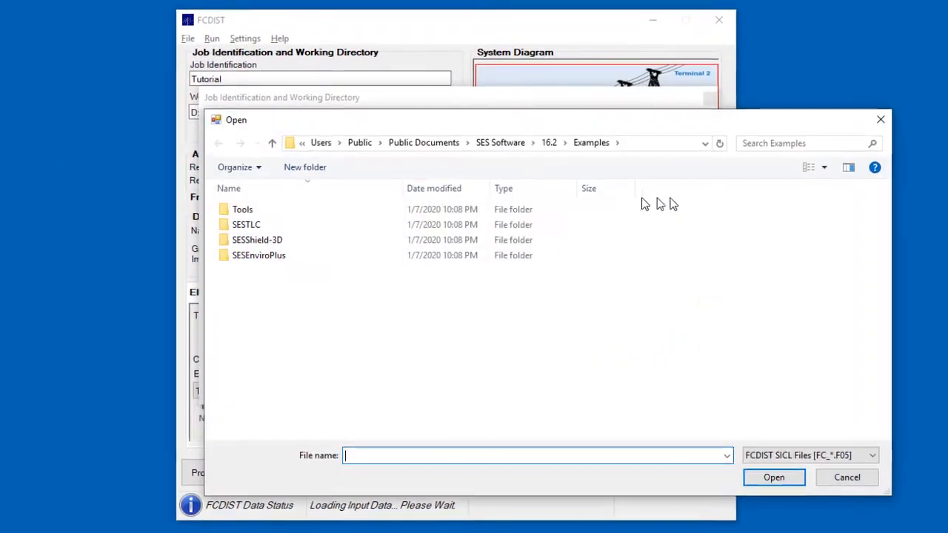
# Load FC_3TerminalsWithSingleShieldWire.f05 from the Tools > SESFcdist examples folder
pyautogui.click(243, 209)
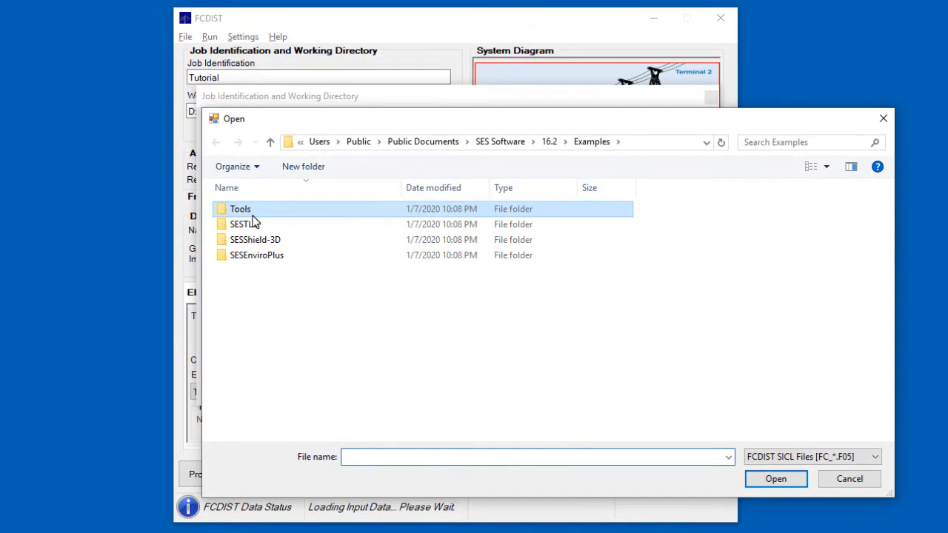
pyautogui.doubleClick(240, 207)
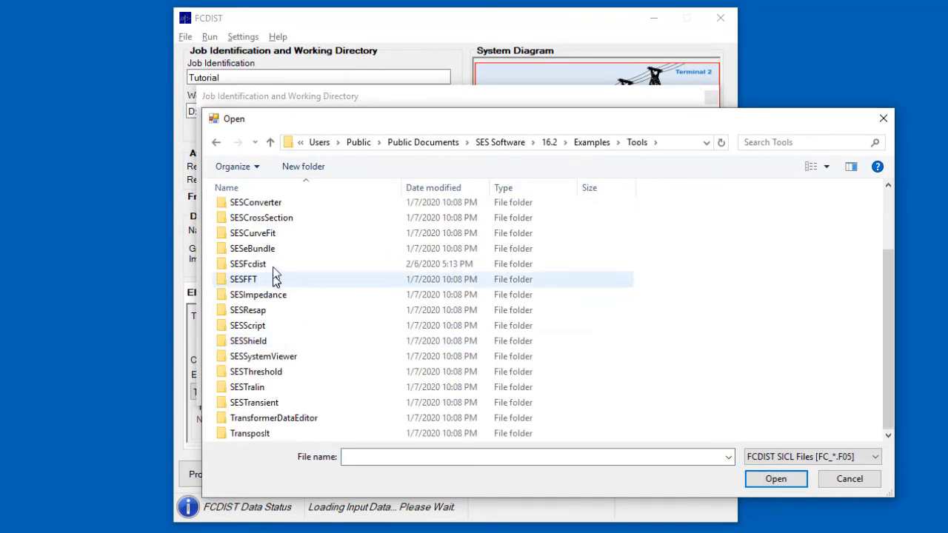
pyautogui.doubleClick(249, 263)
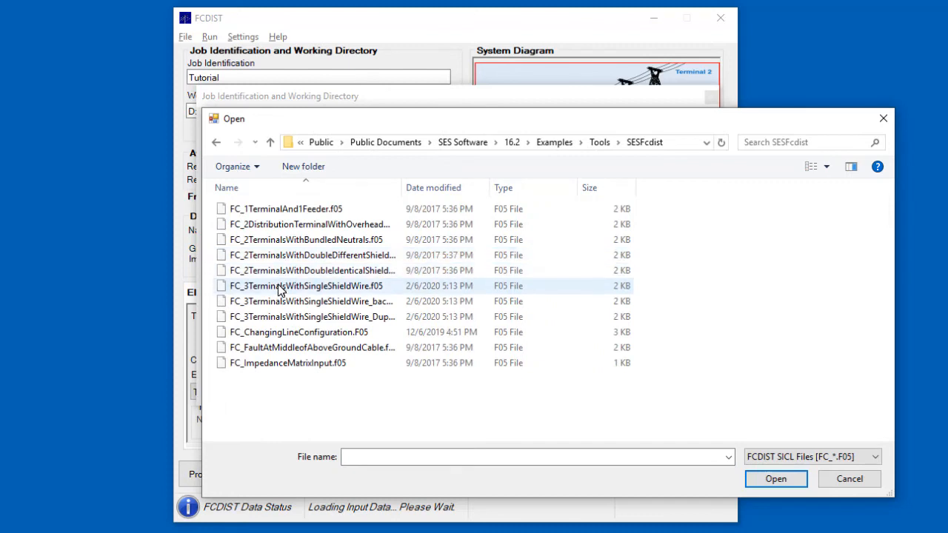
pyautogui.click(306, 284)
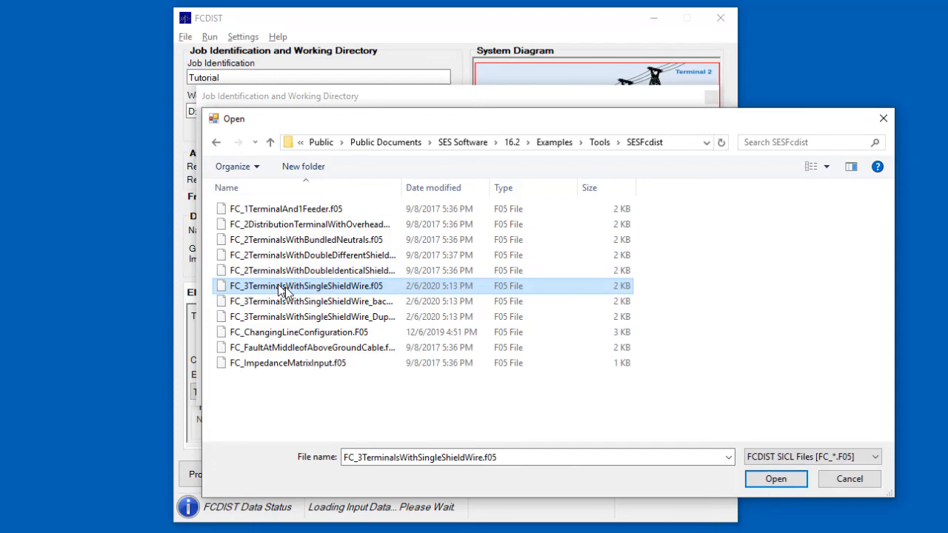
pyautogui.click(776, 479)
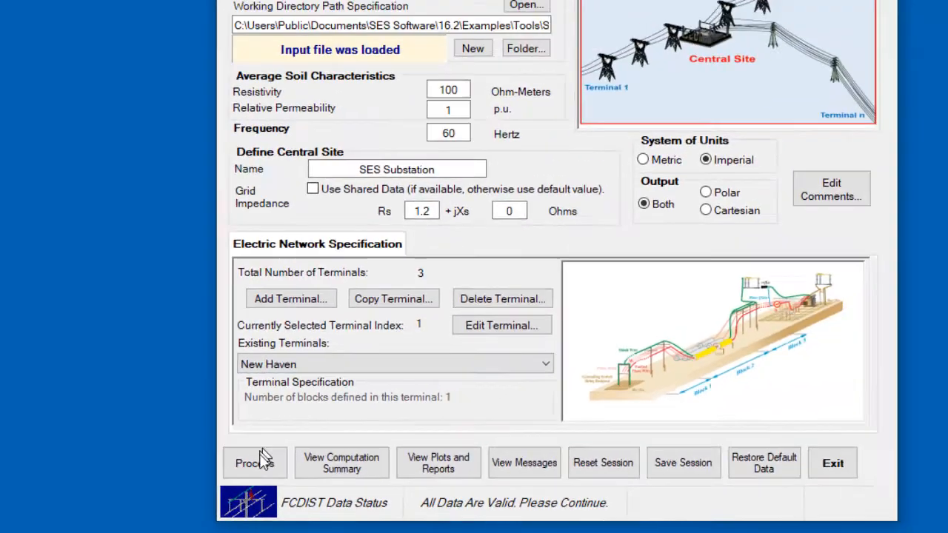
# Process the 3-terminal case and view its results in SESResultsViewer
pyautogui.click(255, 462)
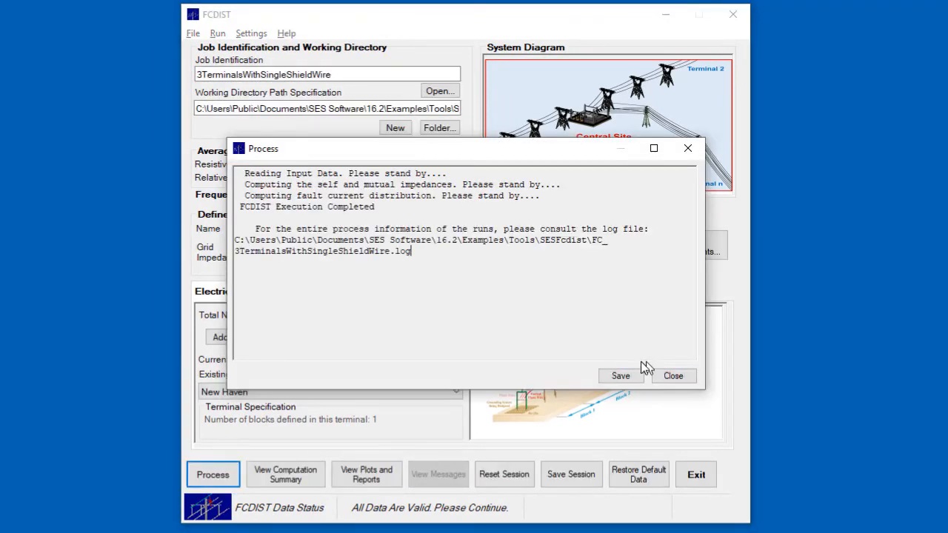
pyautogui.click(673, 376)
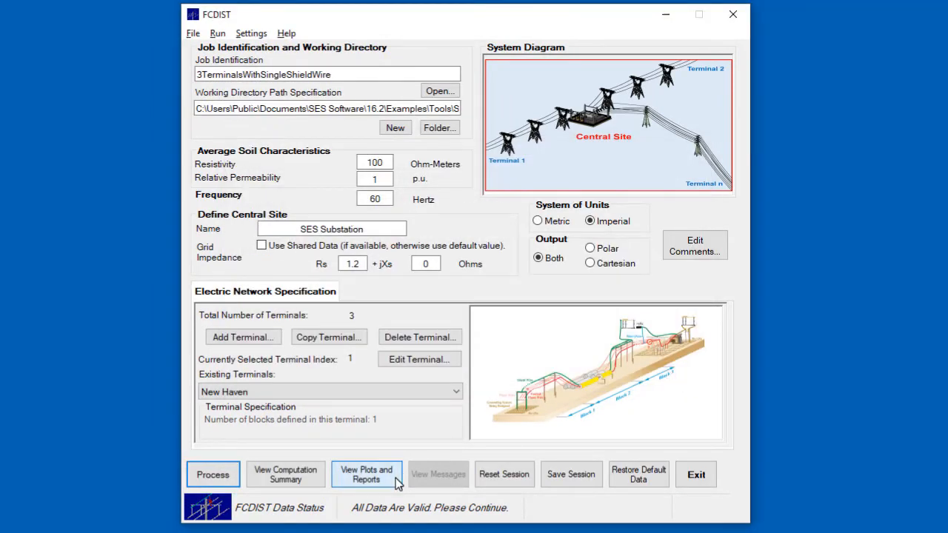
pyautogui.click(366, 474)
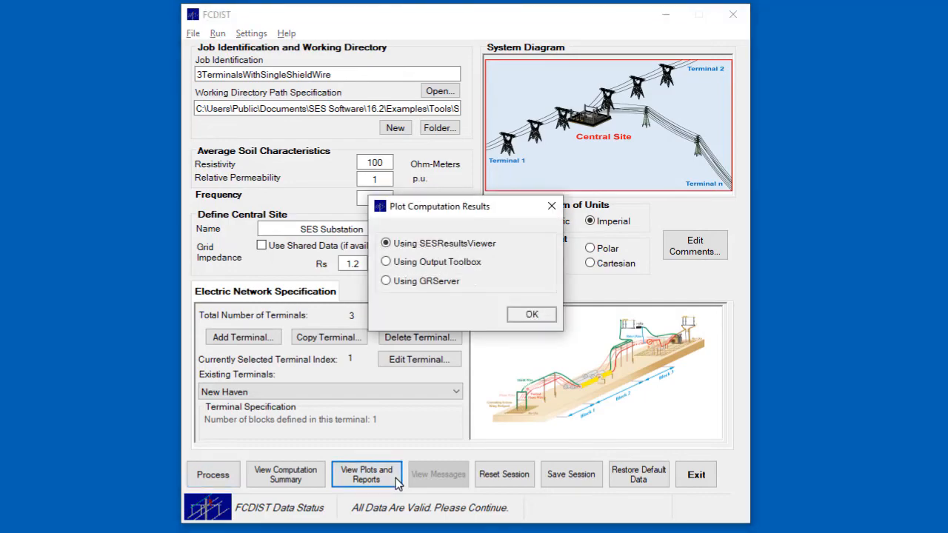
pyautogui.click(531, 314)
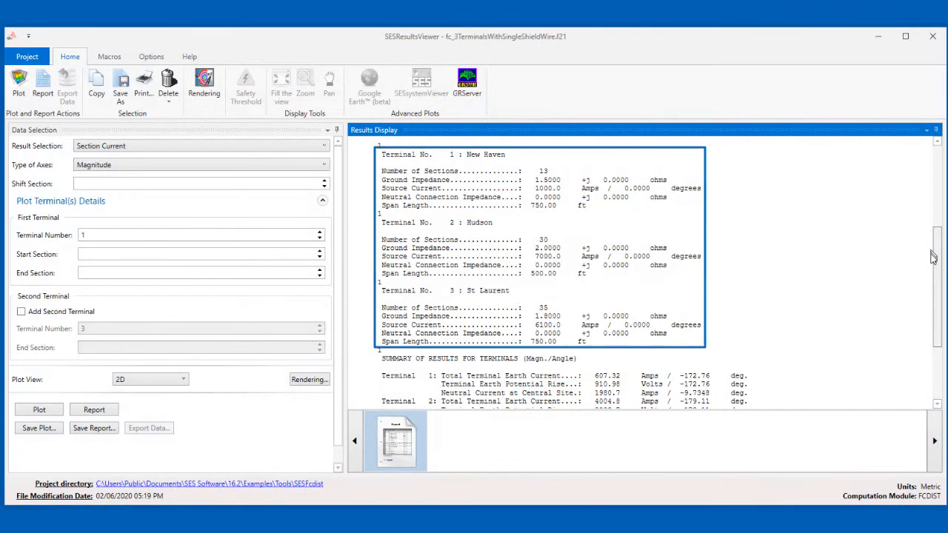
# Review the report, then plot Shunt Potential with terminal 3 added as the second terminal
pyautogui.scroll(-3)
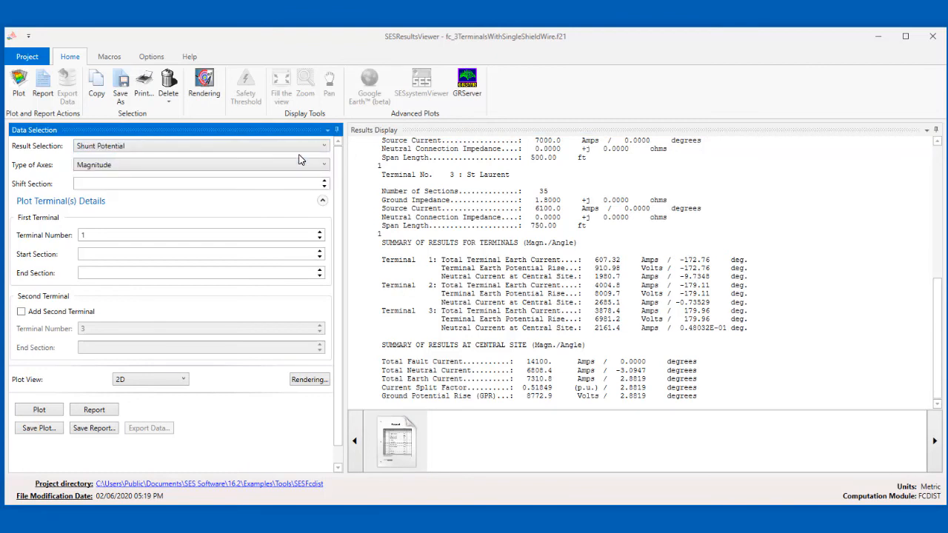
pyautogui.moveTo(147, 296)
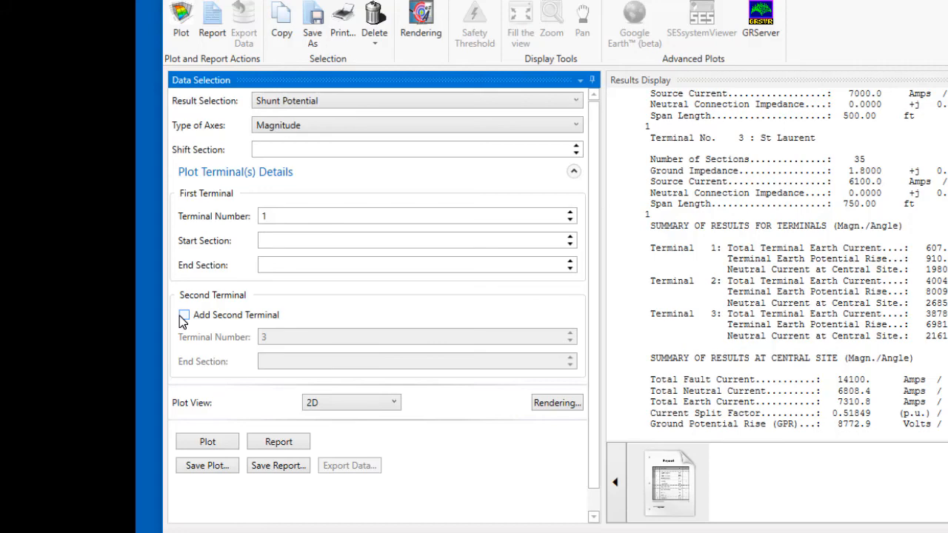
pyautogui.click(183, 315)
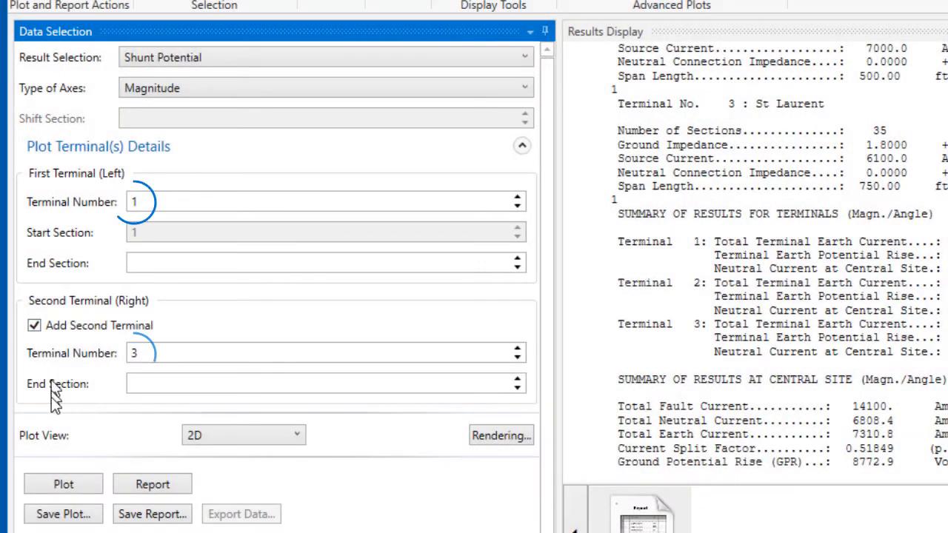
pyautogui.click(62, 483)
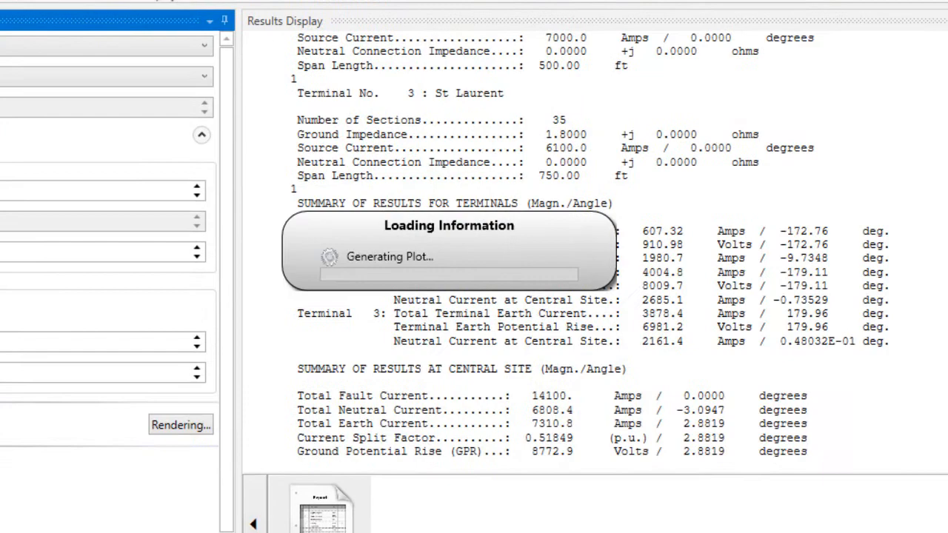